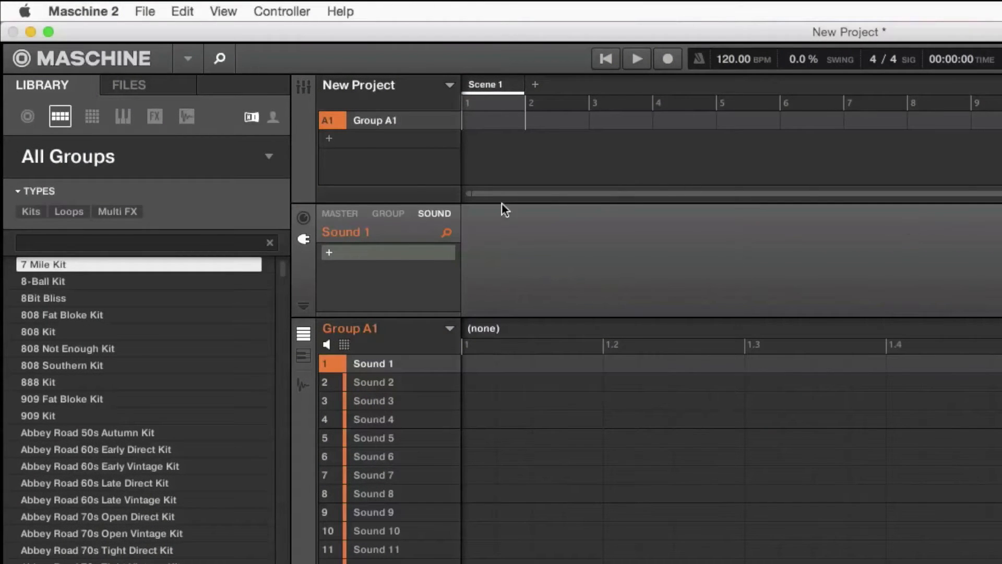
Open Sound 1's Channel properties, check Group A1's output, then return to Sound output
{"action": "left_click", "coordinate": [301, 217]}
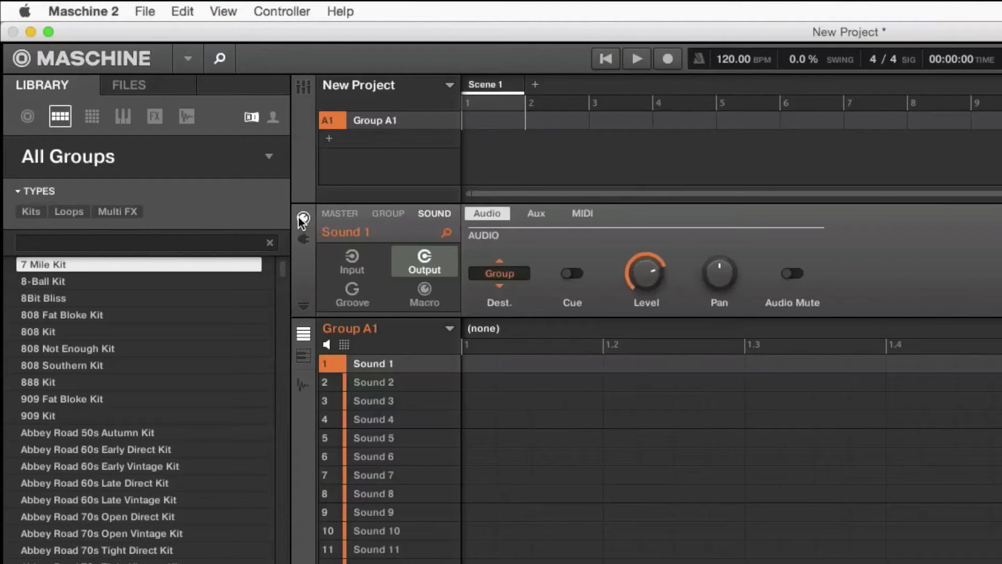
{"action": "left_click", "coordinate": [387, 213]}
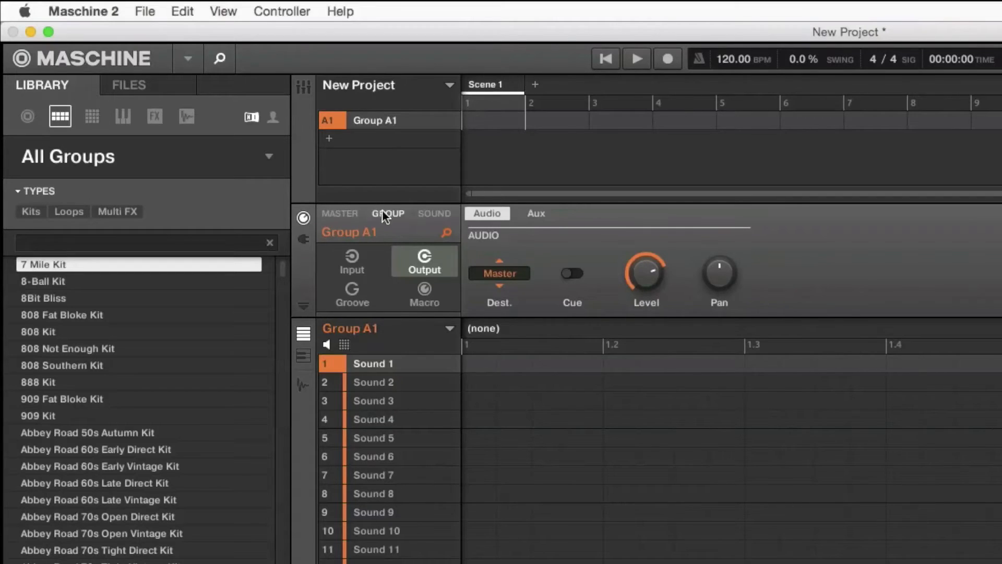
{"action": "left_click", "coordinate": [433, 214]}
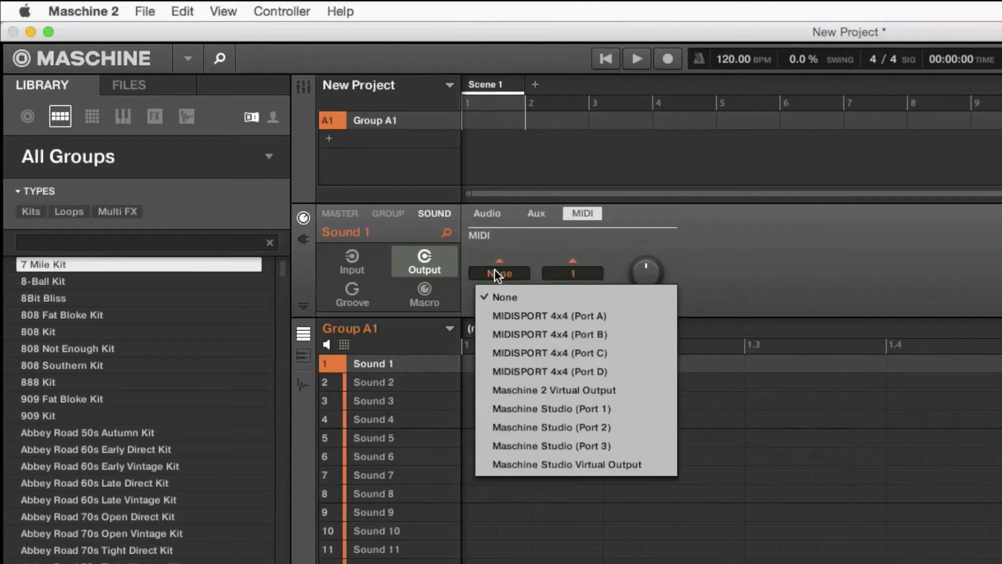
{"action": "mouse_move", "coordinate": [564, 334]}
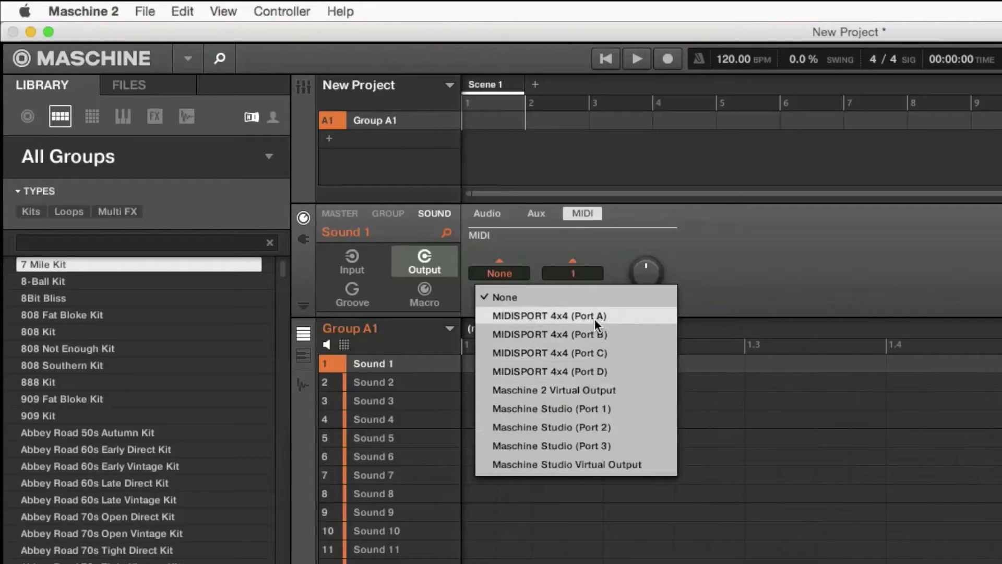
{"action": "mouse_move", "coordinate": [572, 321]}
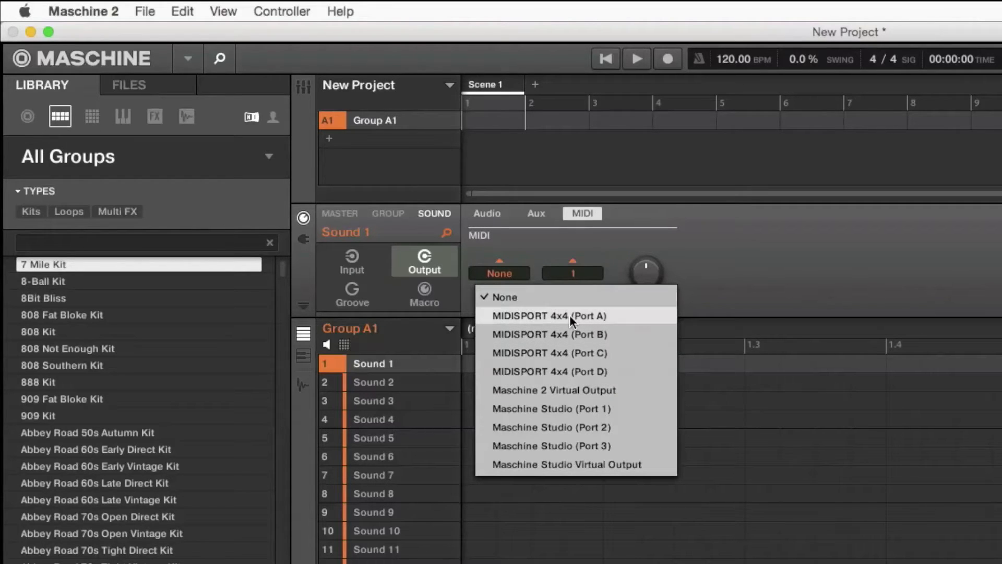
Route Sound 1's MIDI to MIDISPORT 4x4 Port A, then switch it to Port B
{"action": "left_click", "coordinate": [548, 315]}
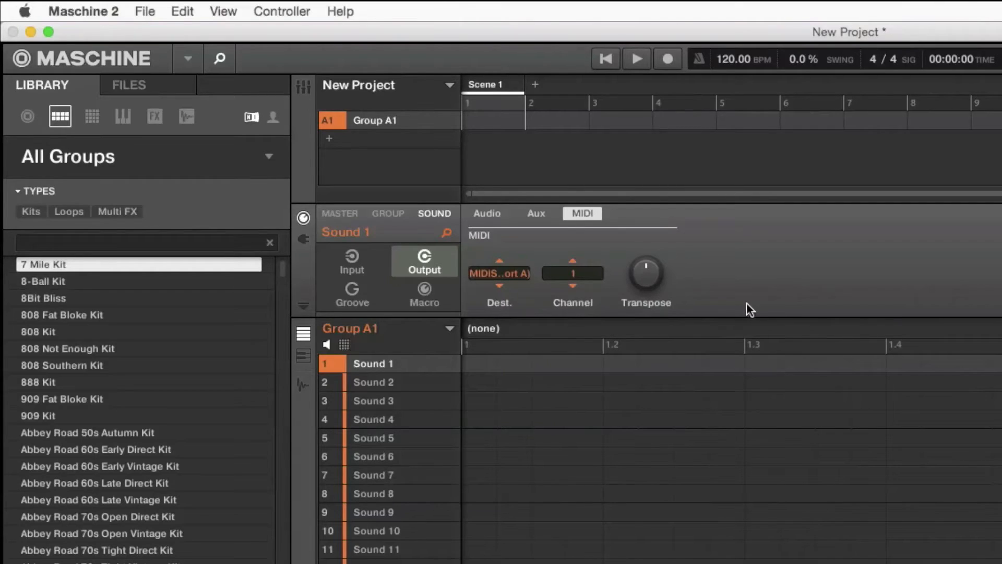
{"action": "mouse_move", "coordinate": [755, 294]}
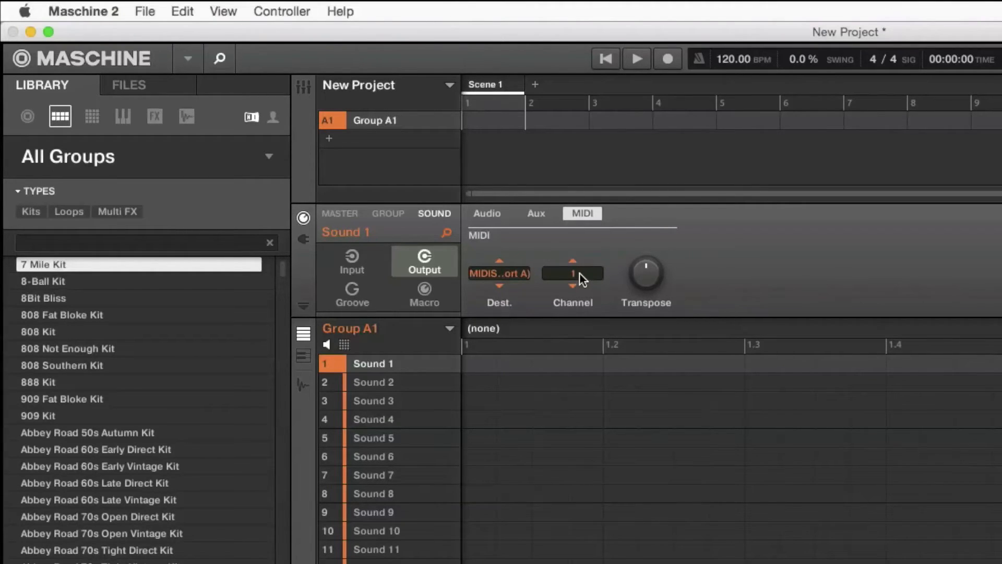
{"action": "mouse_move", "coordinate": [785, 275]}
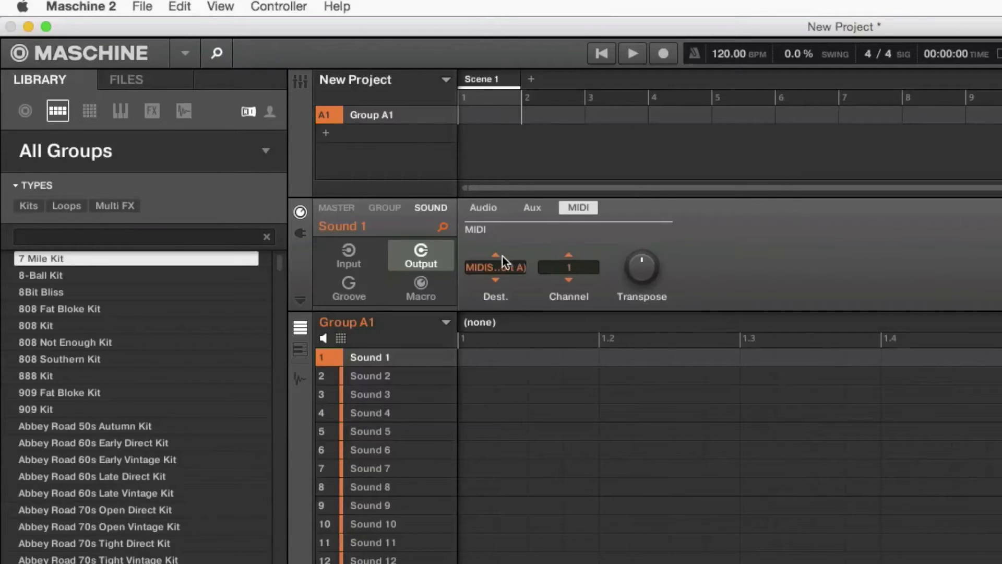
{"action": "left_click", "coordinate": [495, 267]}
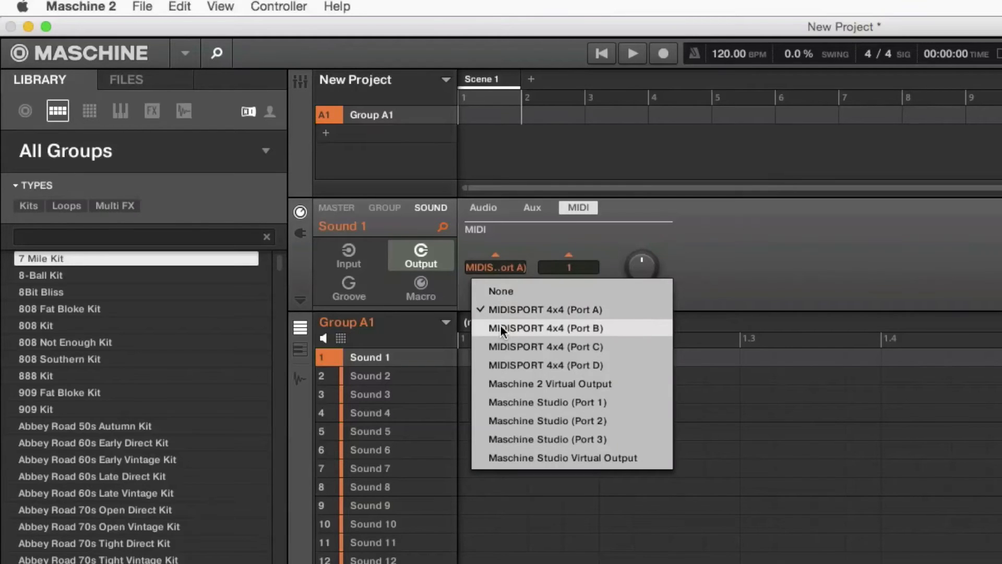
{"action": "left_click", "coordinate": [545, 328]}
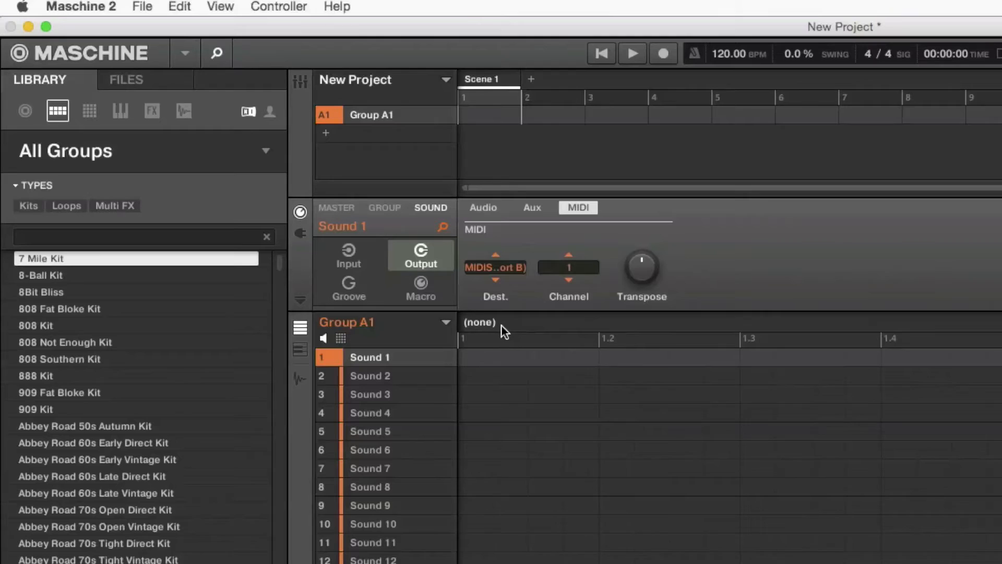
Set Sound 1's MIDI destination to MIDISPORT 4x4 Port C, then Port D
{"action": "left_click", "coordinate": [495, 267]}
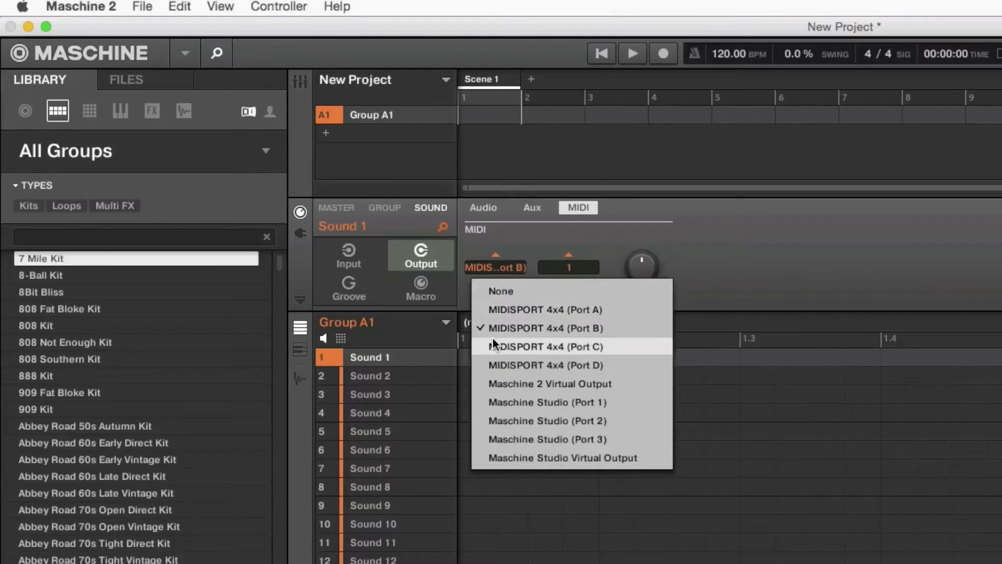
{"action": "left_click", "coordinate": [545, 347]}
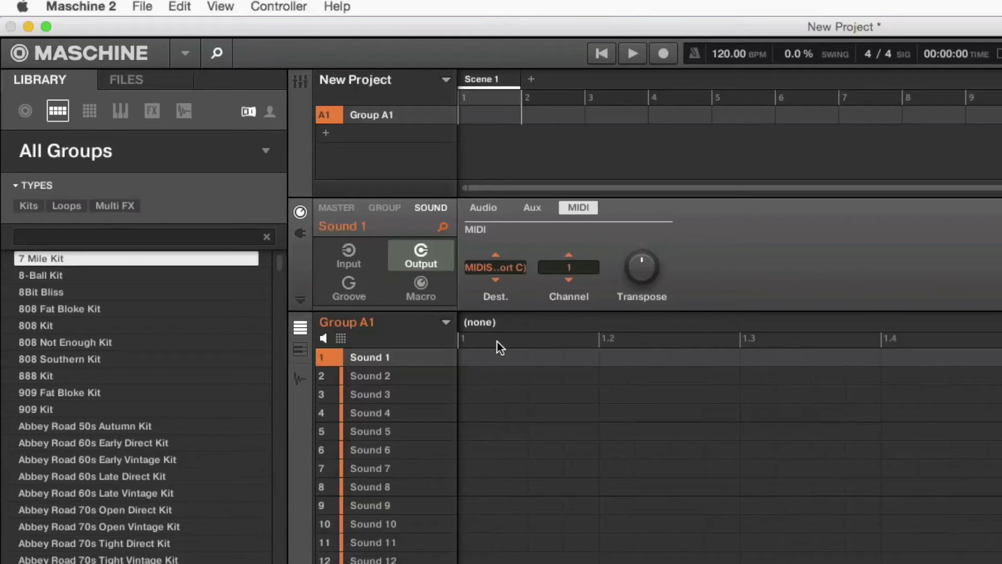
{"action": "left_click", "coordinate": [495, 267]}
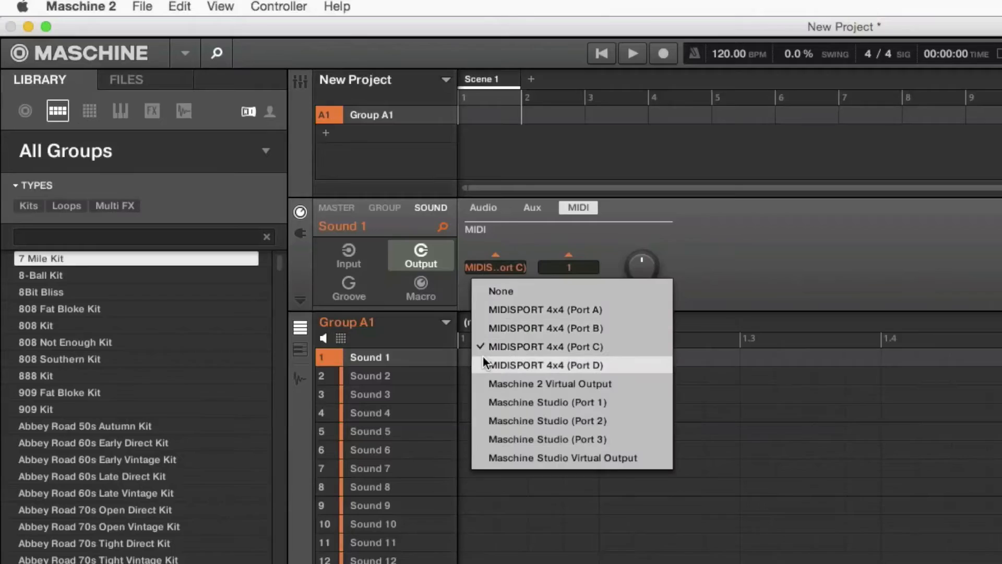
{"action": "left_click", "coordinate": [544, 365]}
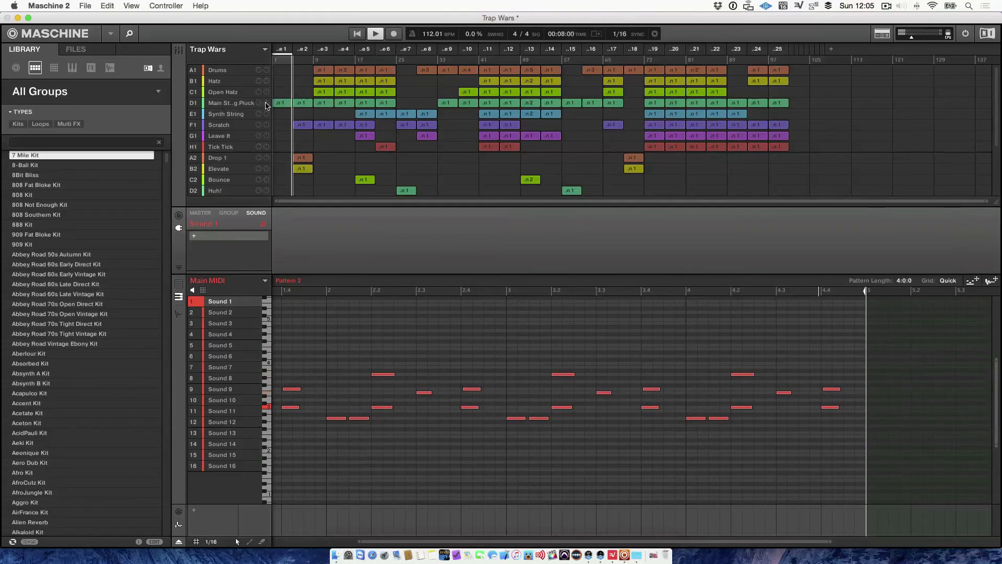
Select the Main String Pluck group, then the Main MIDI group (H2) to show its pattern
{"action": "left_click", "coordinate": [232, 103]}
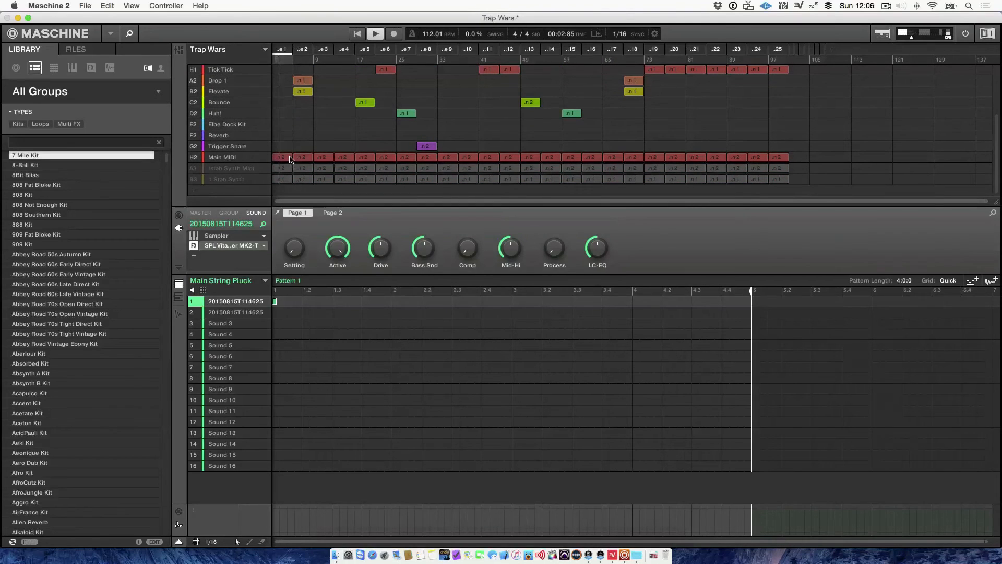
{"action": "left_click", "coordinate": [222, 156]}
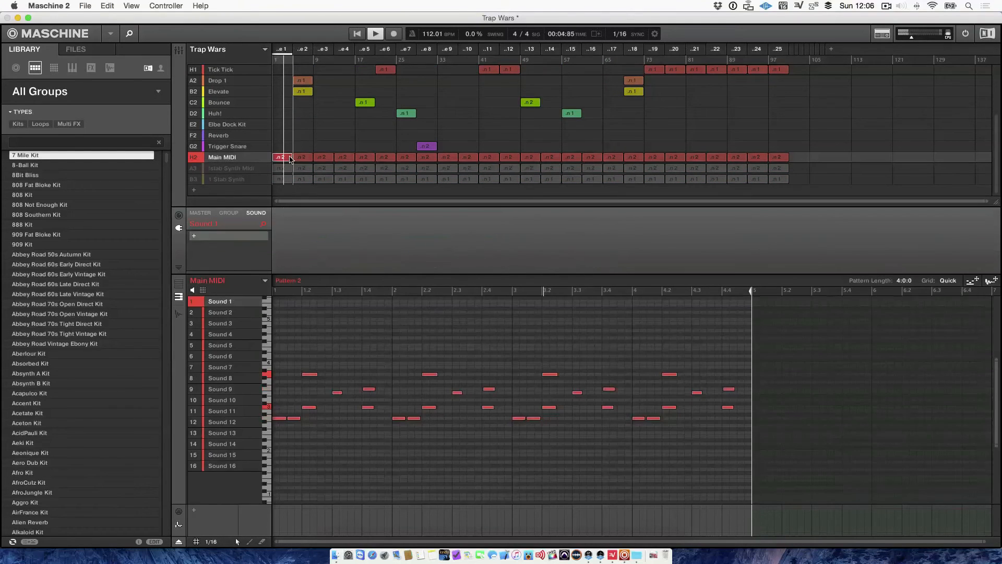